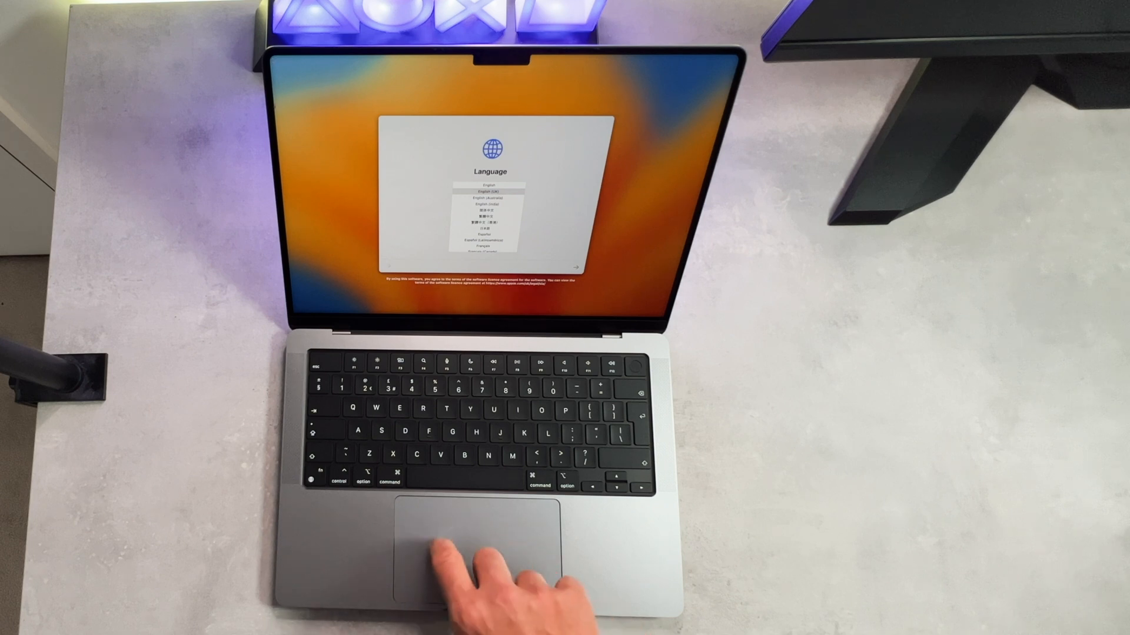
# Confirm English (UK) as the setup language and continue to VoiceOver
pyautogui.click(577, 265)
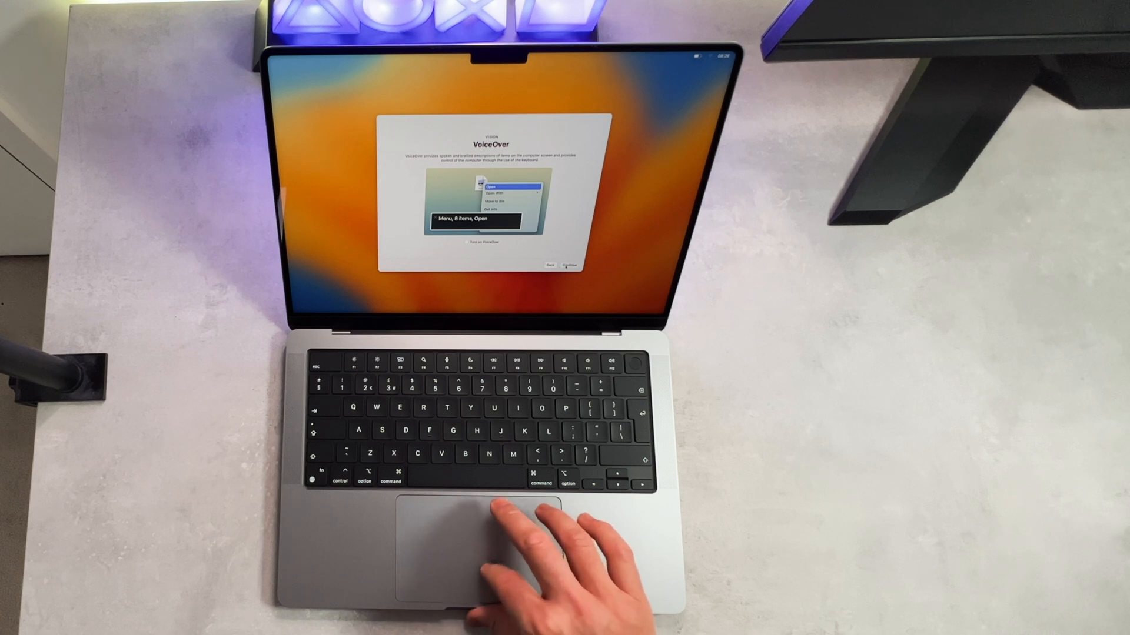
# Leave VoiceOver, Hover Text and Speak Selection off and continue to Pointer Size
pyautogui.click(566, 266)
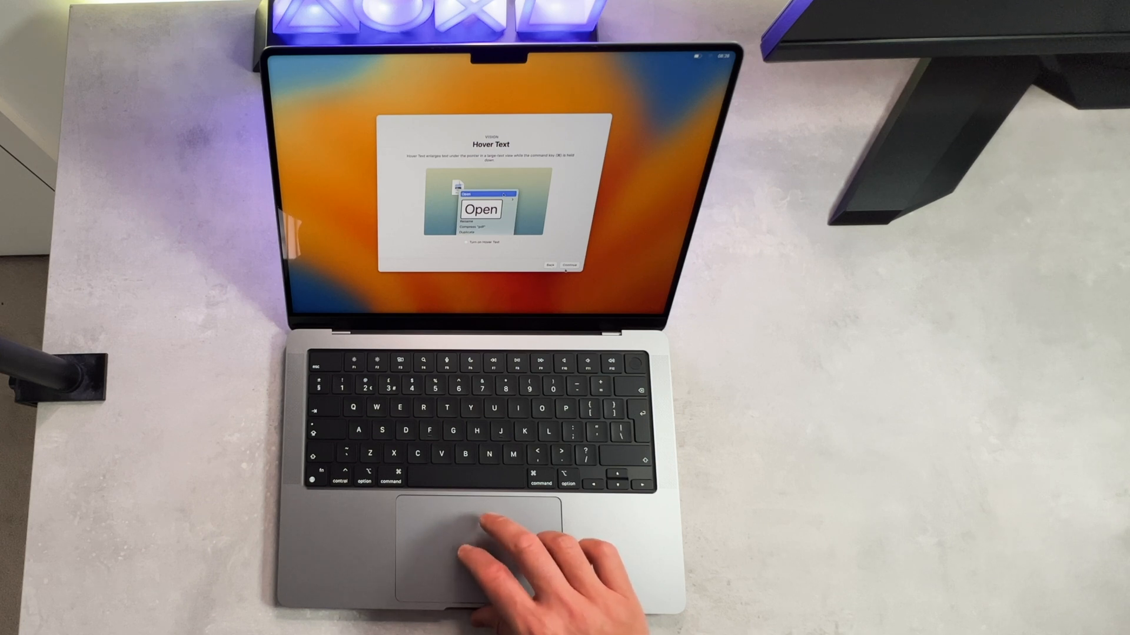
pyautogui.click(568, 265)
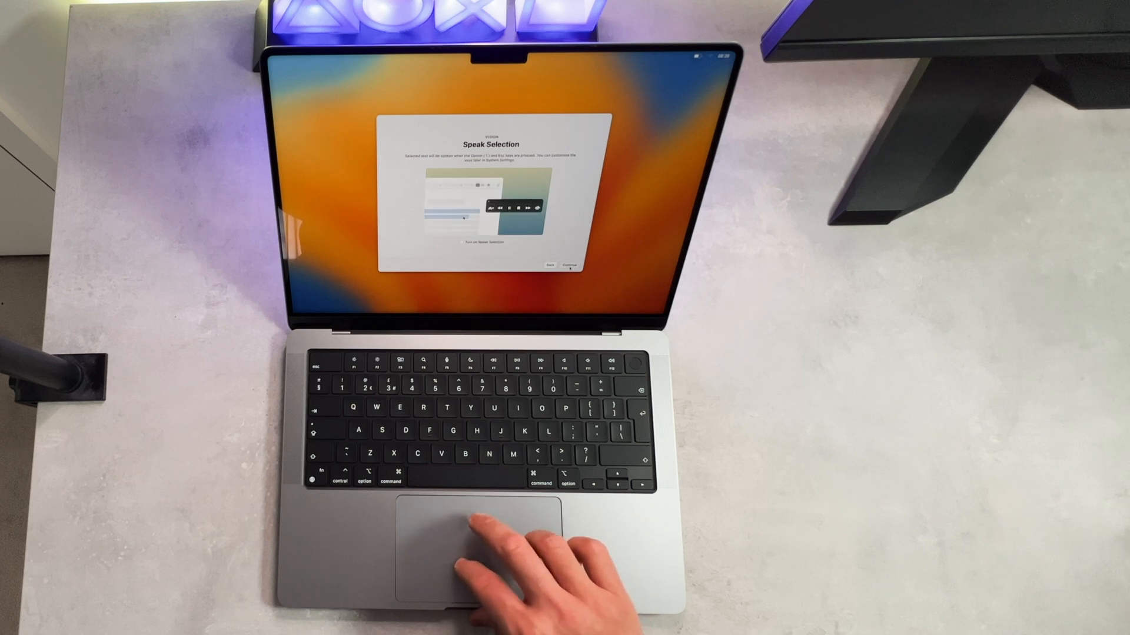
pyautogui.click(567, 262)
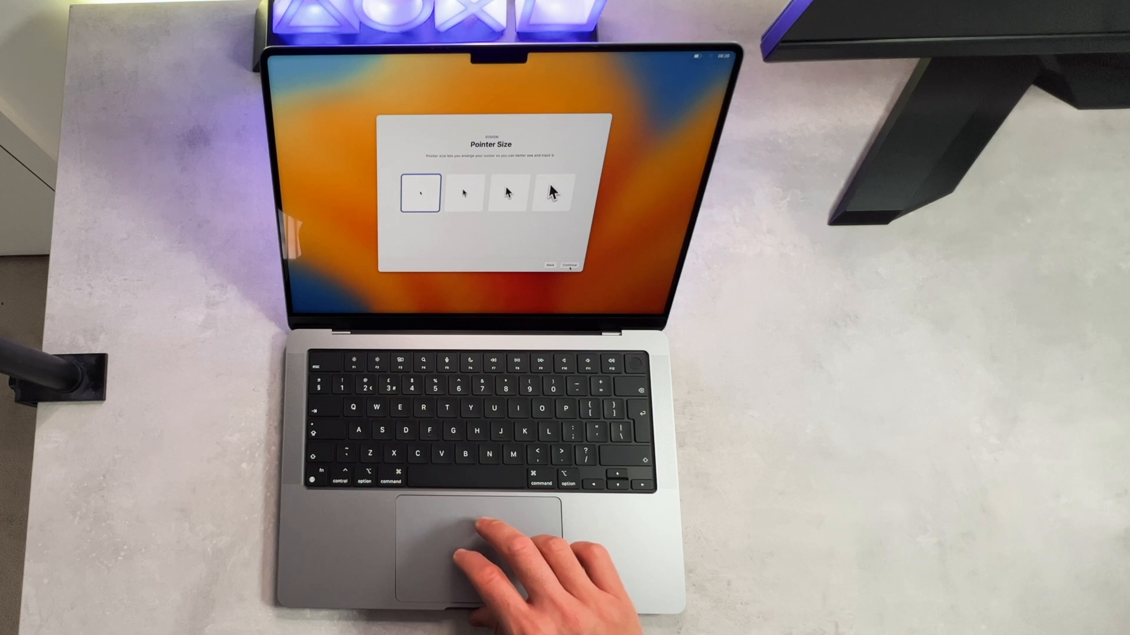
# Keep the default pointer size and contrast settings and continue to Appearance
pyautogui.click(566, 264)
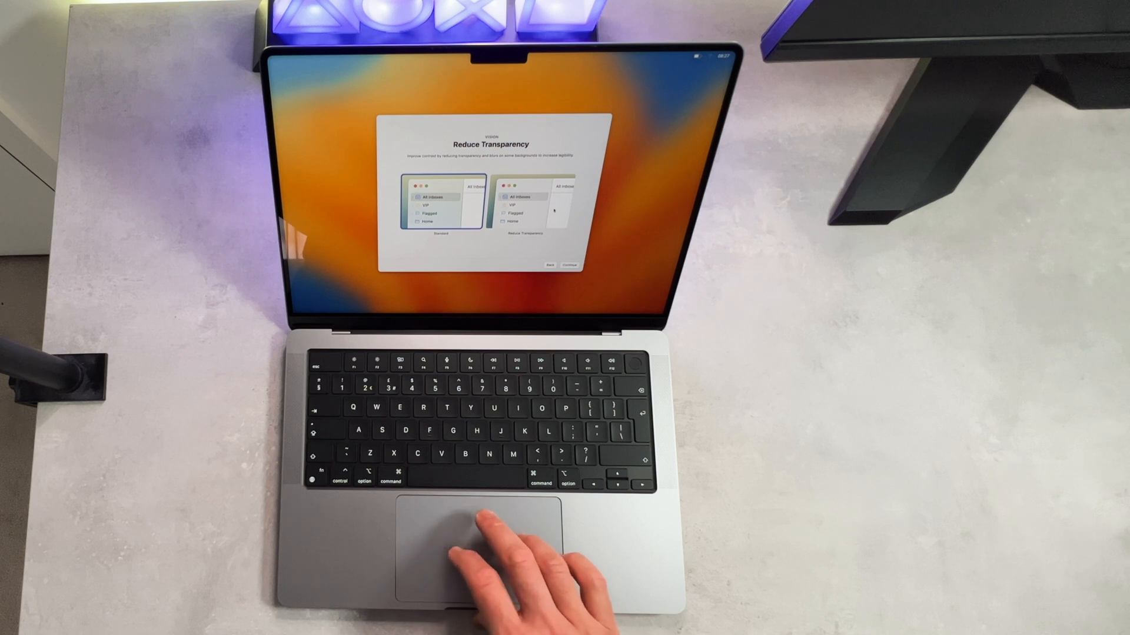
pyautogui.moveTo(505, 548)
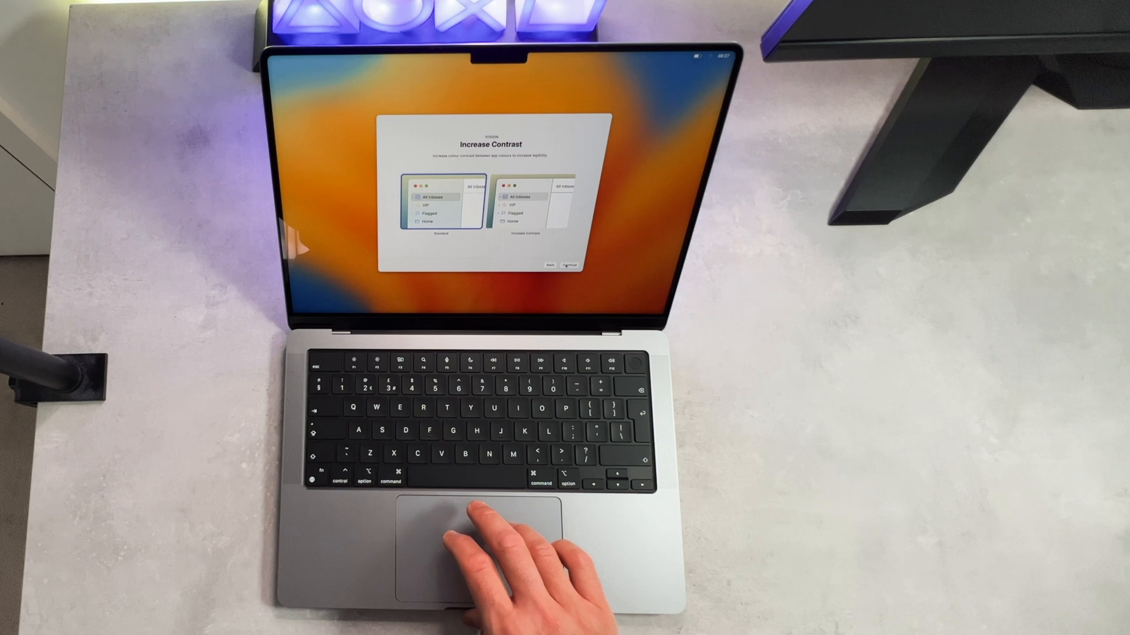
pyautogui.click(568, 265)
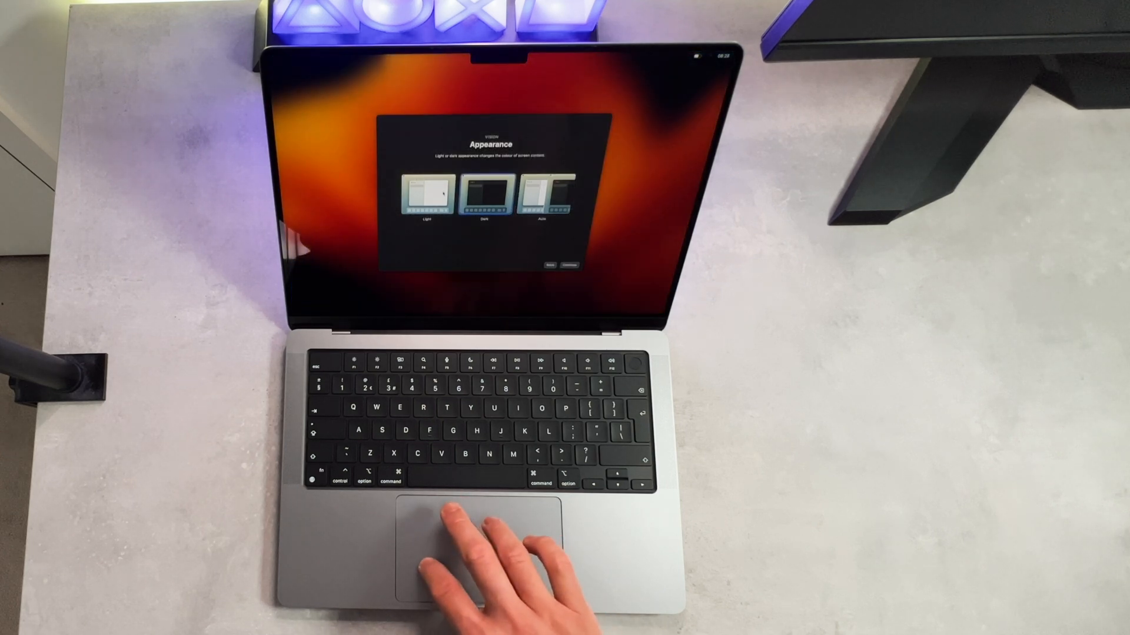
# Continue past Appearance, Reduce Motion and Accessibility Keyboard, then choose the Hearing category
pyautogui.click(569, 265)
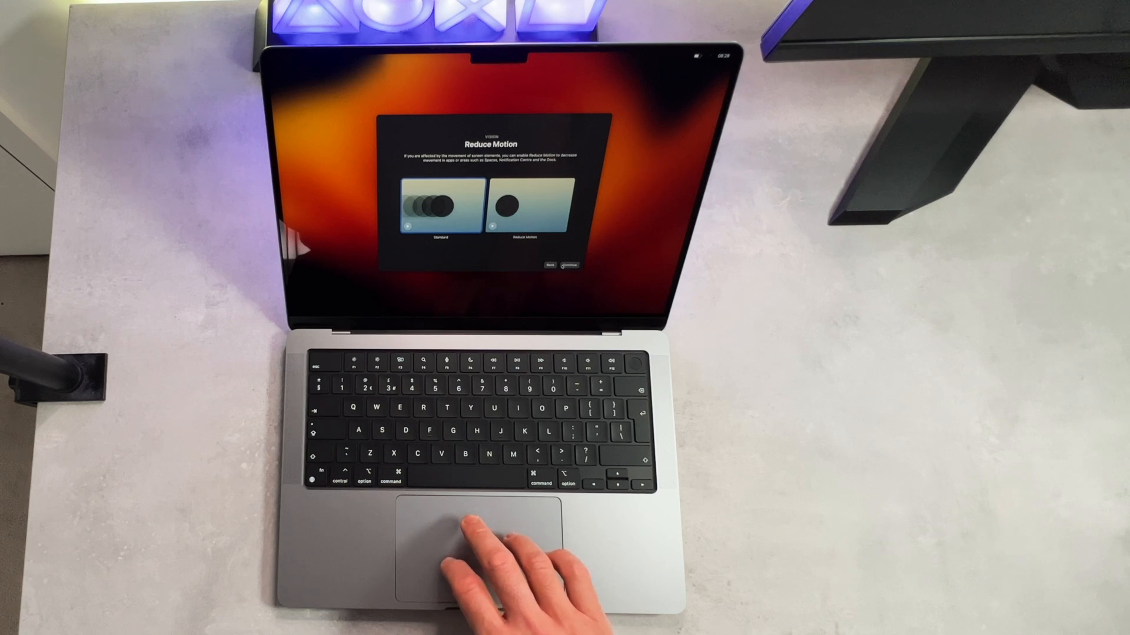
pyautogui.click(549, 265)
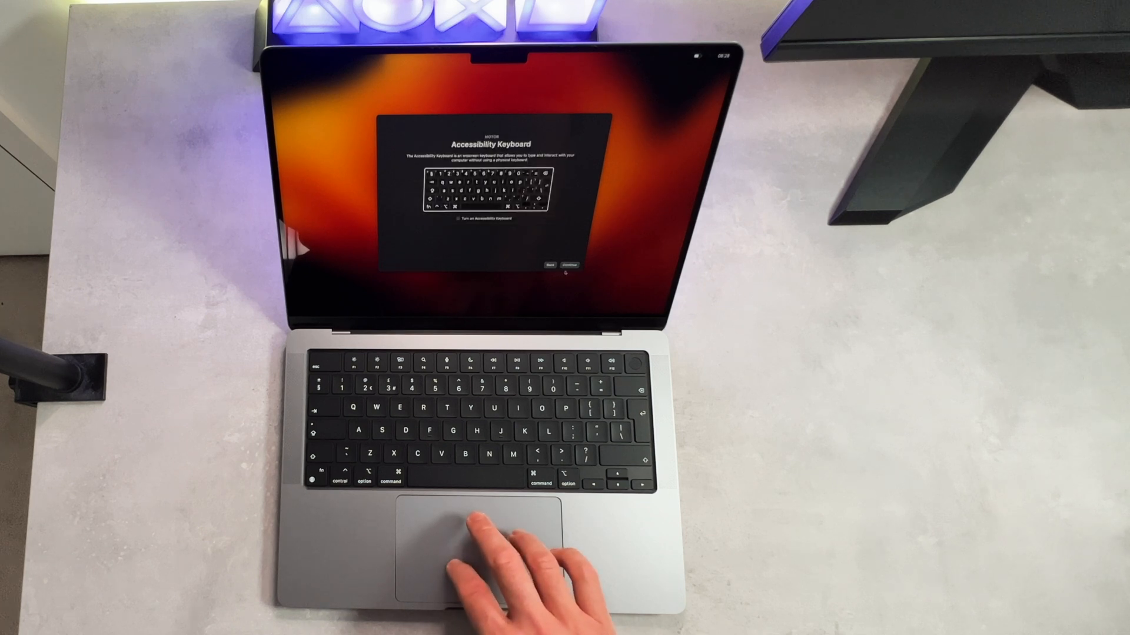
pyautogui.click(567, 262)
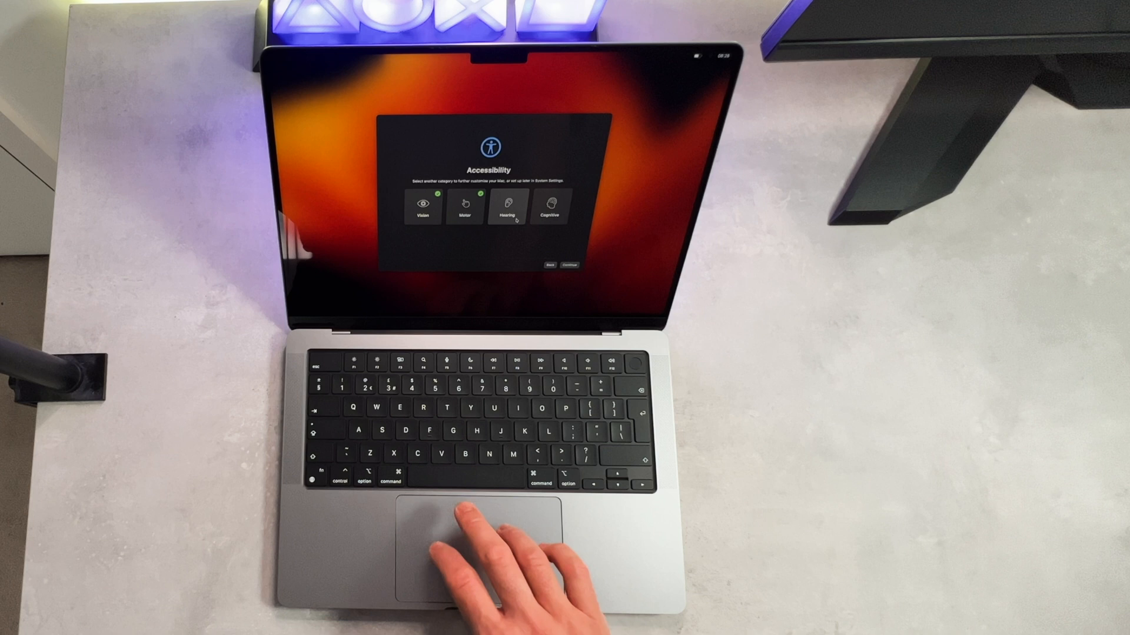
pyautogui.click(509, 205)
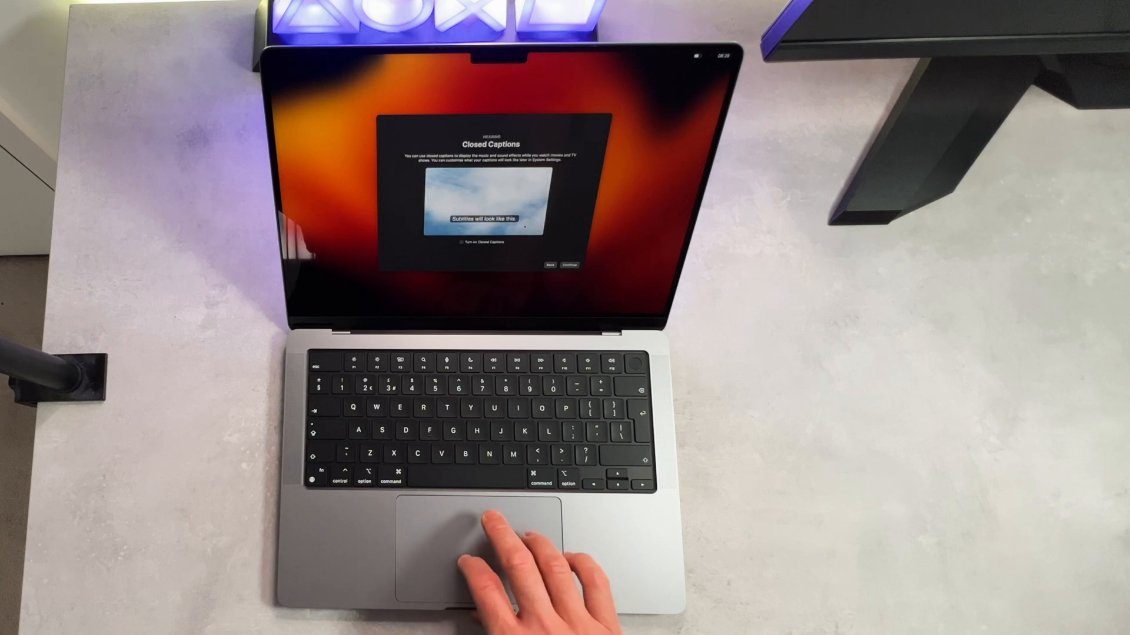
# Leave Closed Captions and Flash for alerts off and finish accessibility to reach Data & Privacy
pyautogui.click(568, 261)
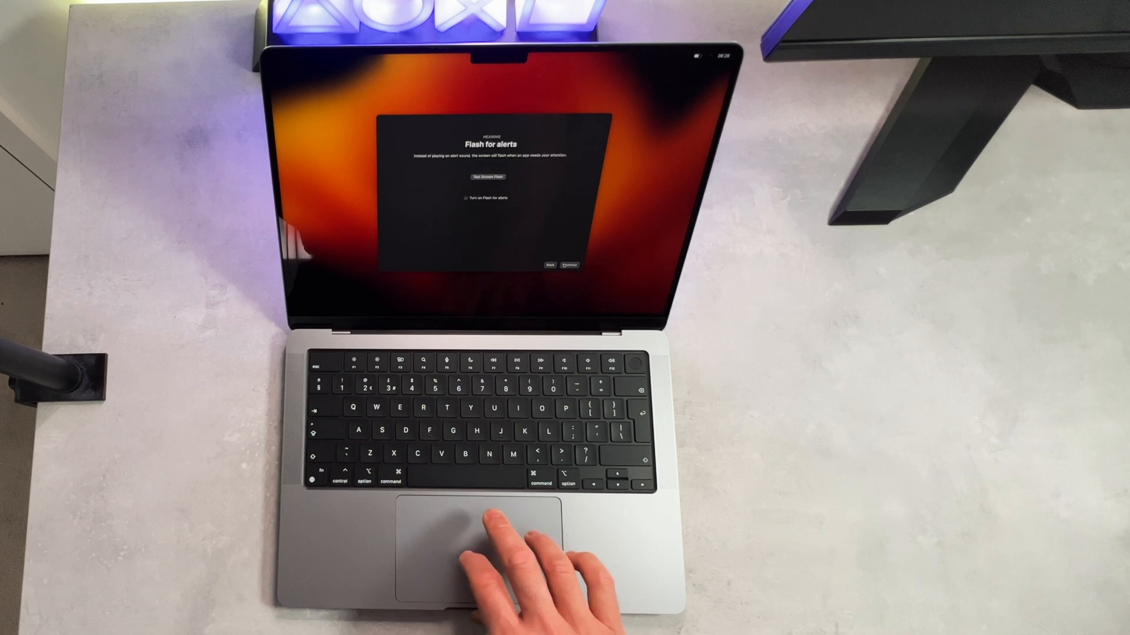
pyautogui.moveTo(497, 548)
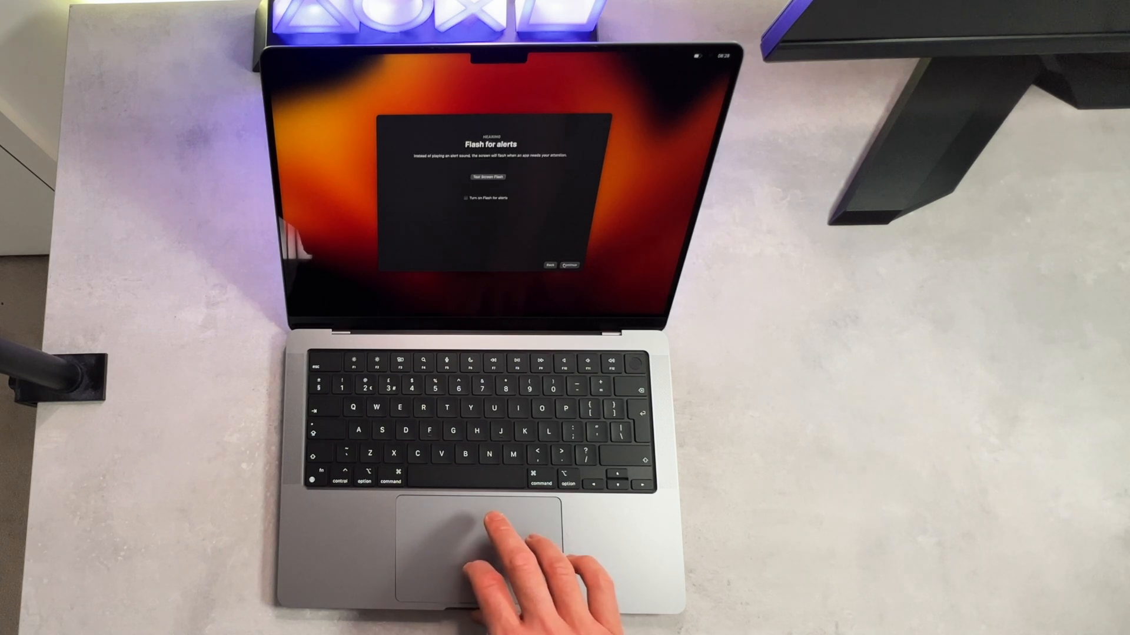
pyautogui.click(570, 265)
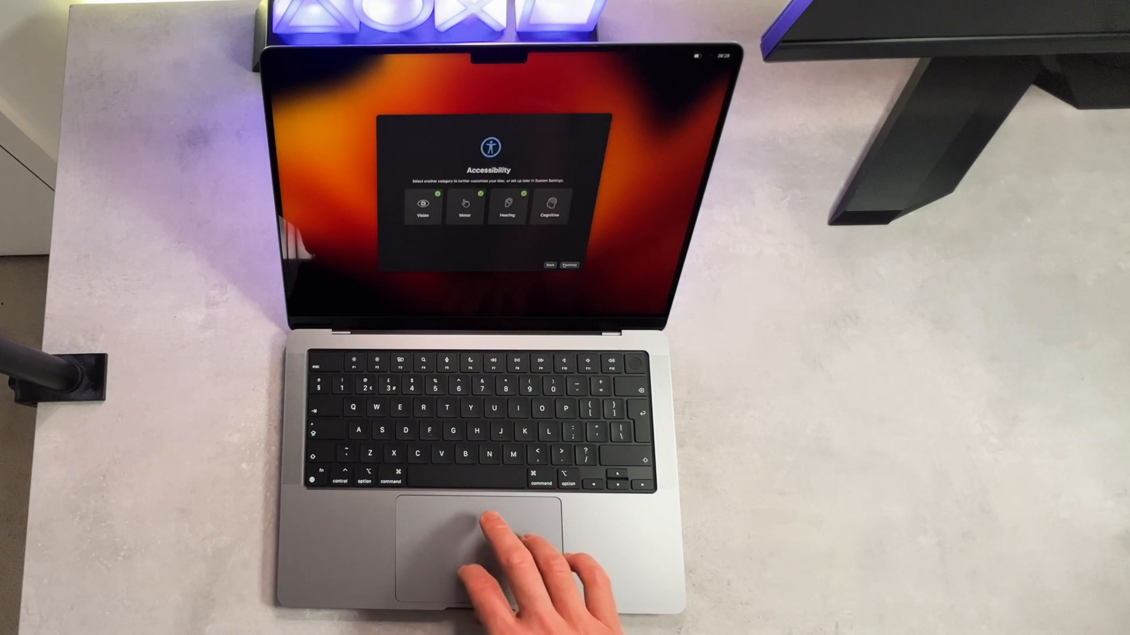
pyautogui.click(568, 265)
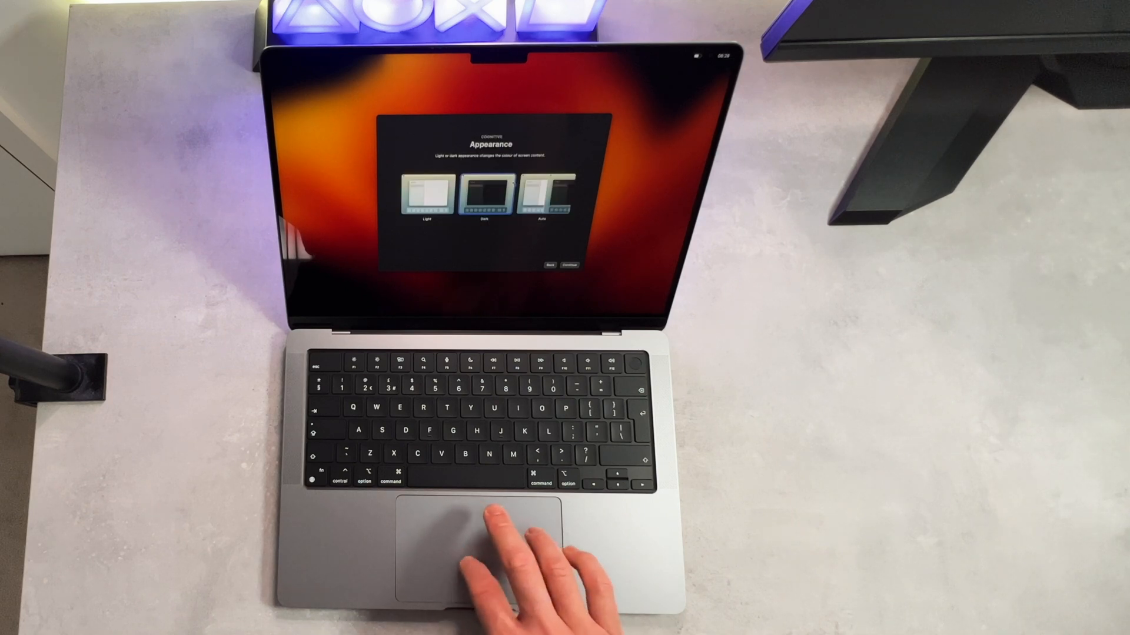
pyautogui.click(569, 265)
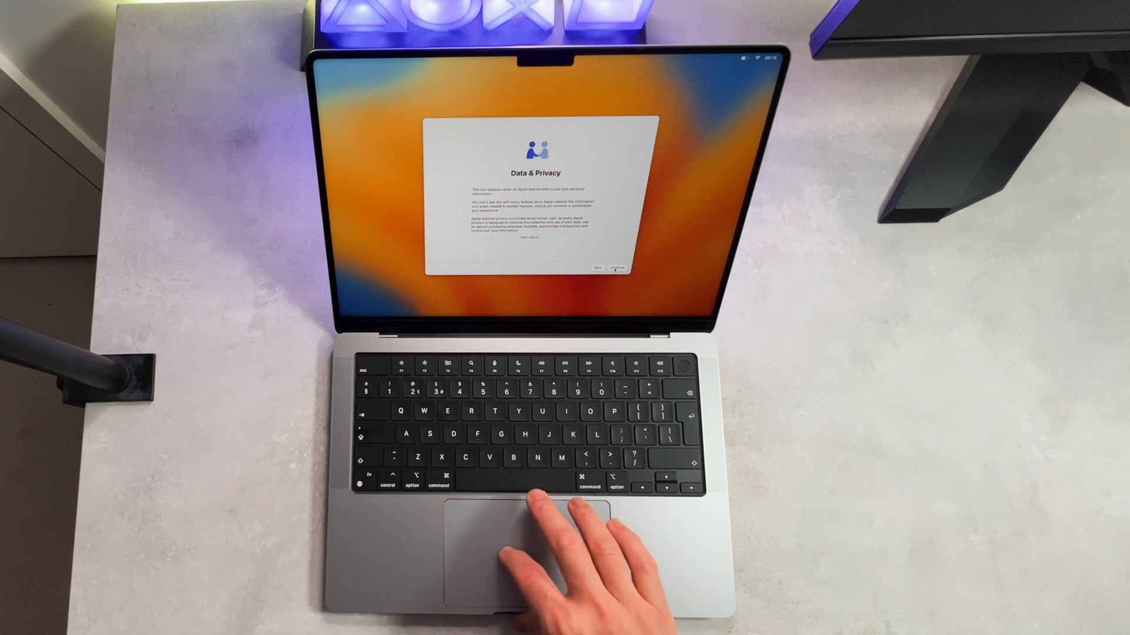
# Acknowledge the Data & Privacy notice and continue to Make This Your New Mac
pyautogui.click(614, 269)
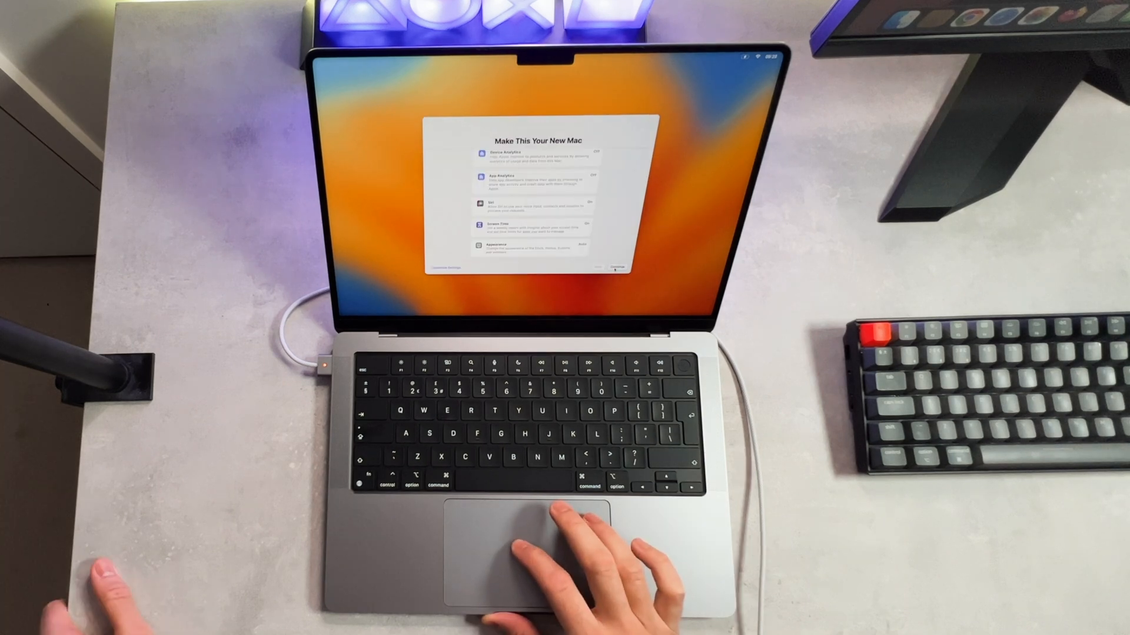
# Accept the settings summary, set the closest city as time zone, keep FileVault and Apple Pay defaults, finish setup
pyautogui.click(613, 269)
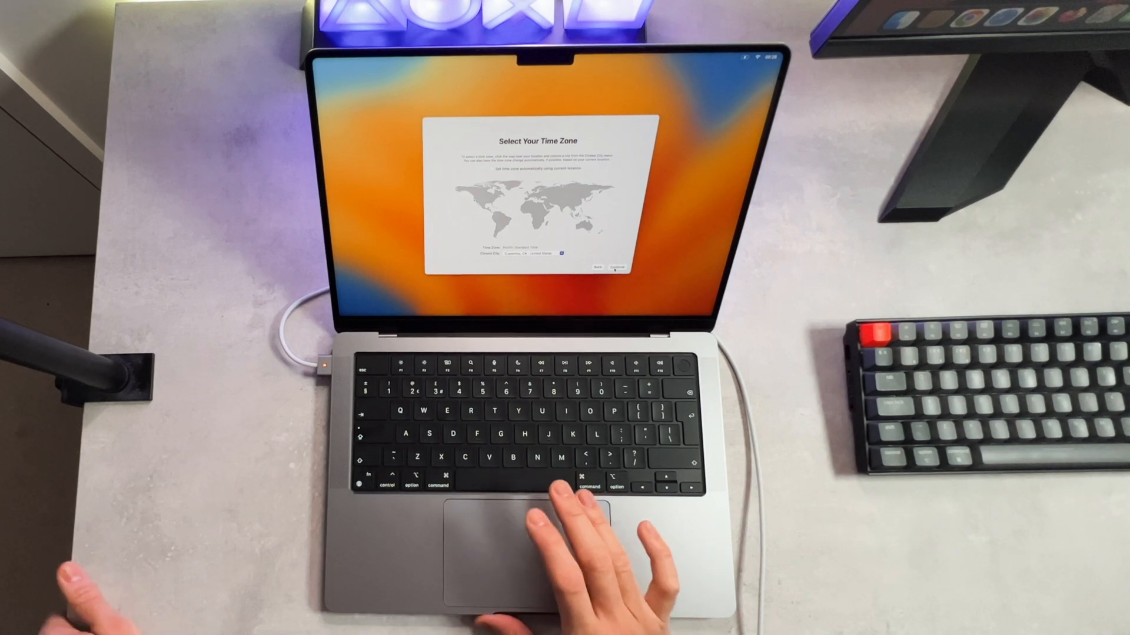
pyautogui.click(533, 253)
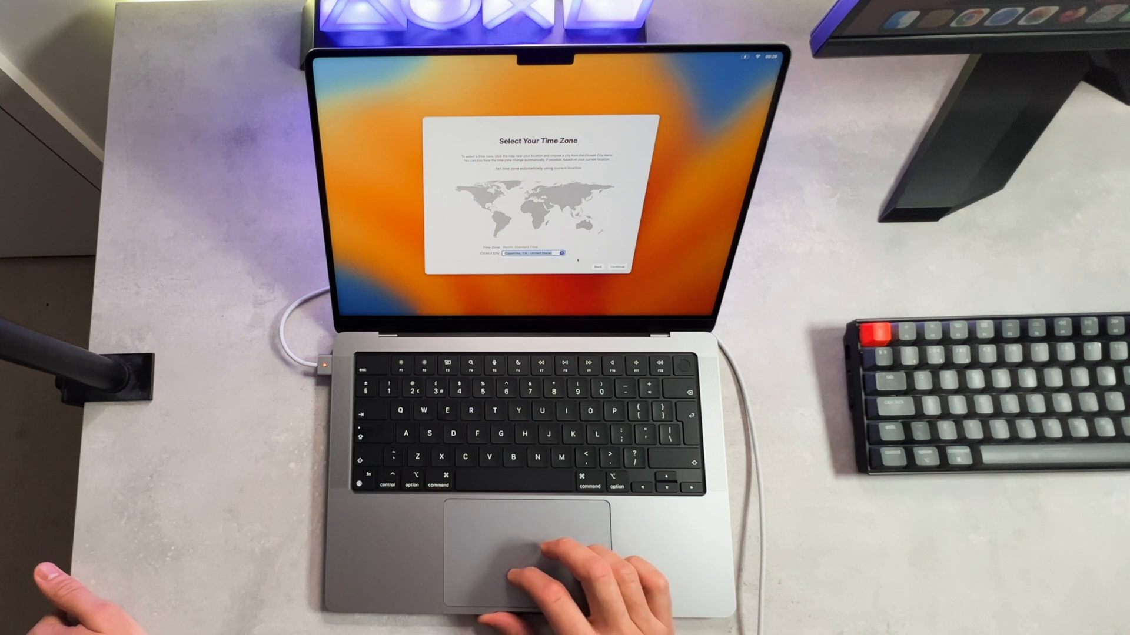
pyautogui.click(615, 267)
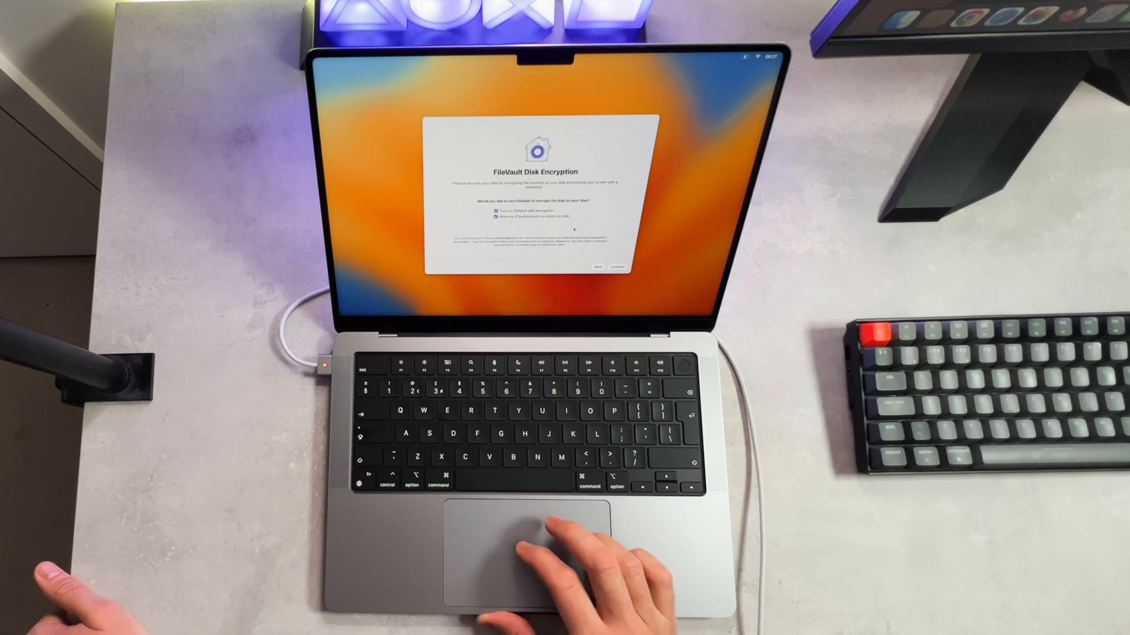
pyautogui.click(614, 266)
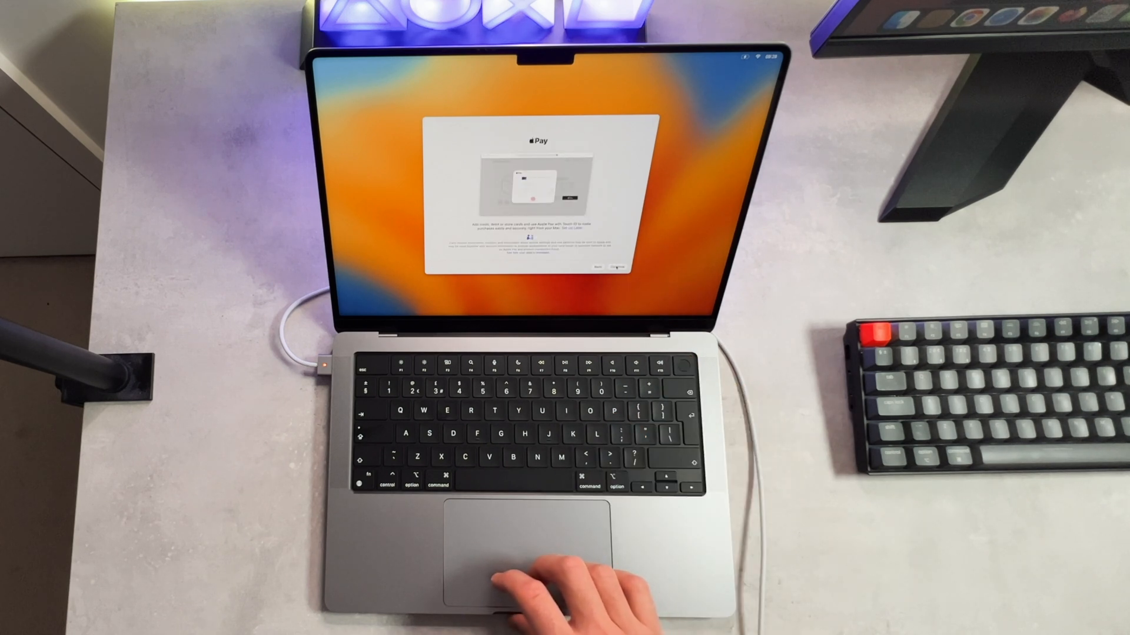
pyautogui.click(605, 268)
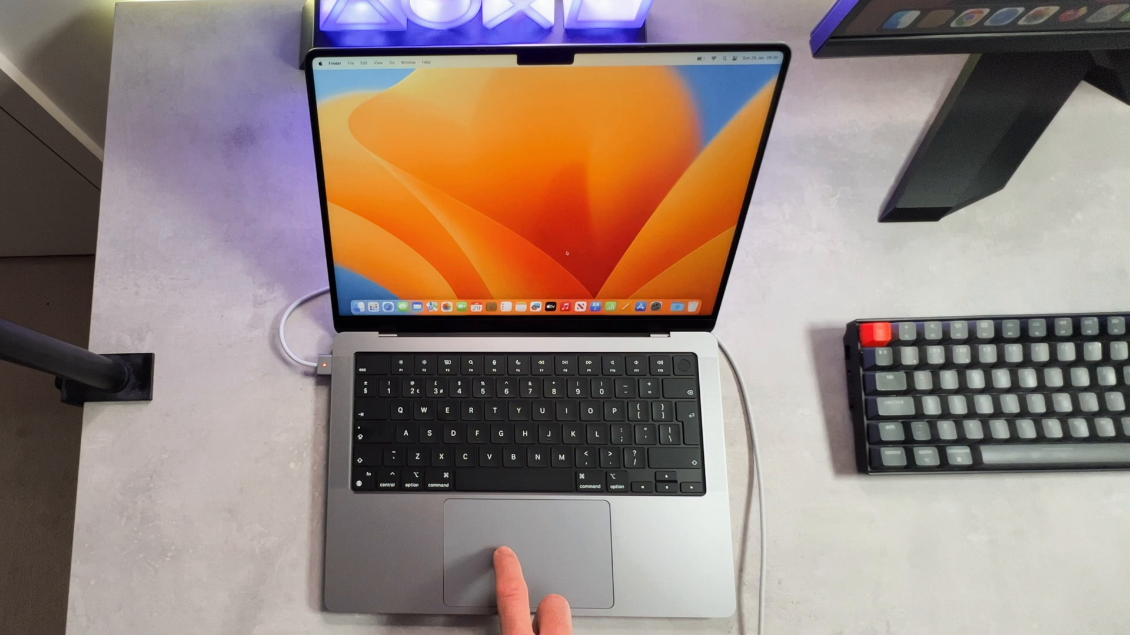